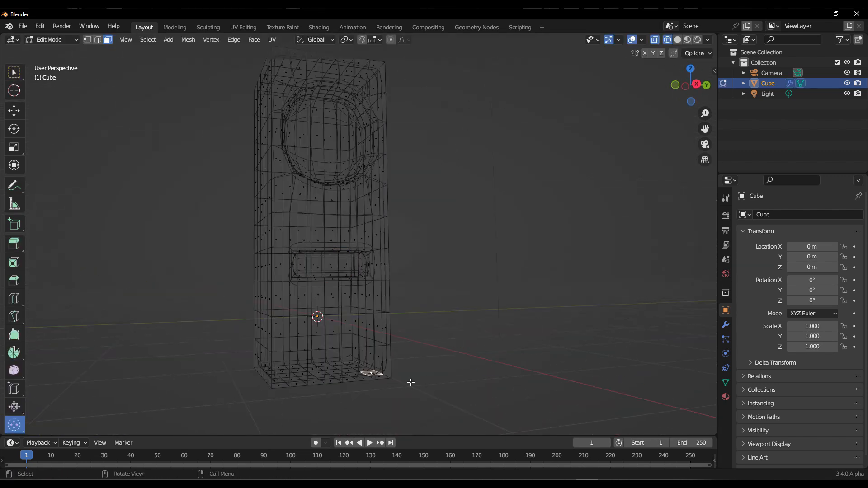
Switch to the Sculpting workspace showing Suzanne in Sculpt Mode with the Layer brush.
{"action": "left_click", "coordinate": [208, 25]}
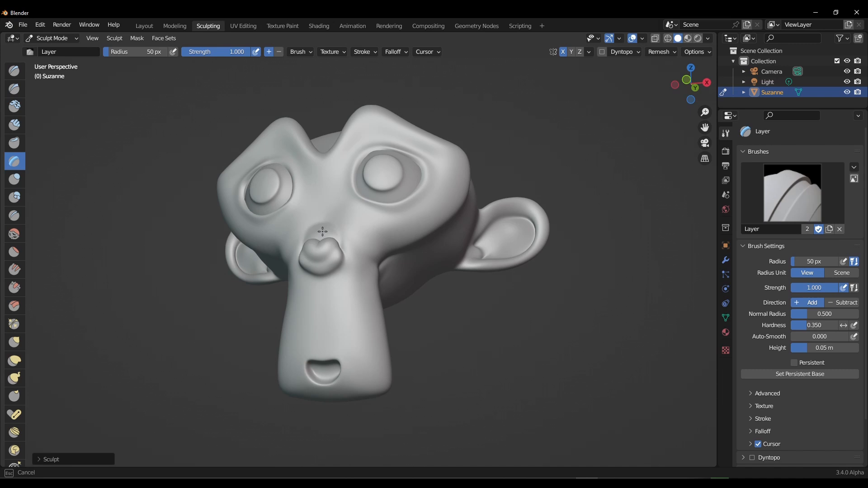